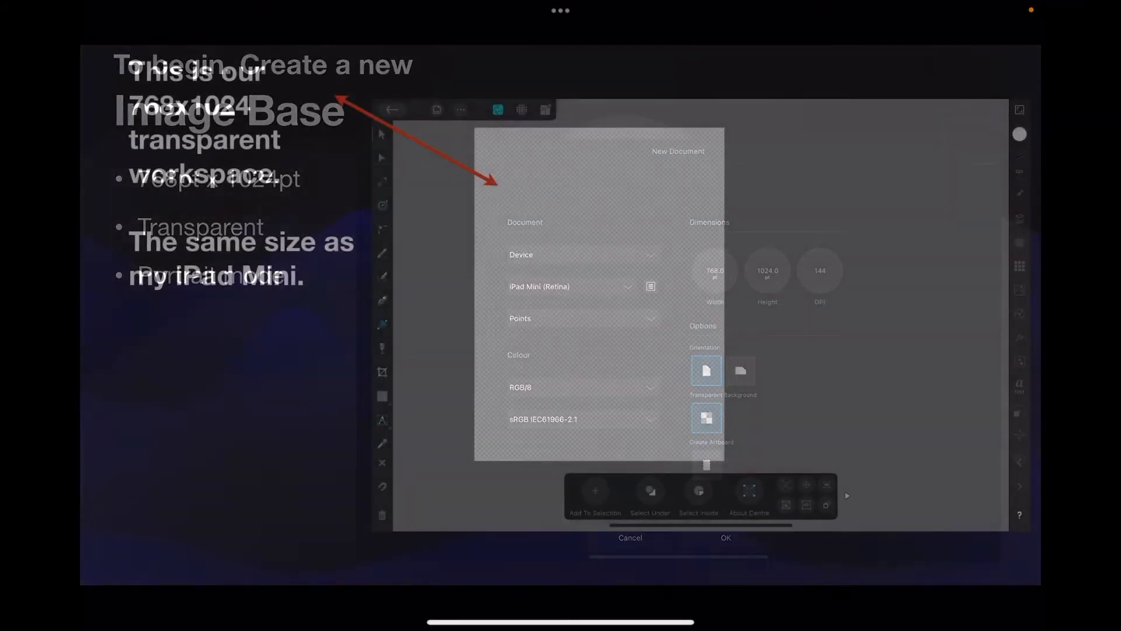
- Confirm the new 768×1024 pt iPad Mini document with a transparent background
click(726, 537)
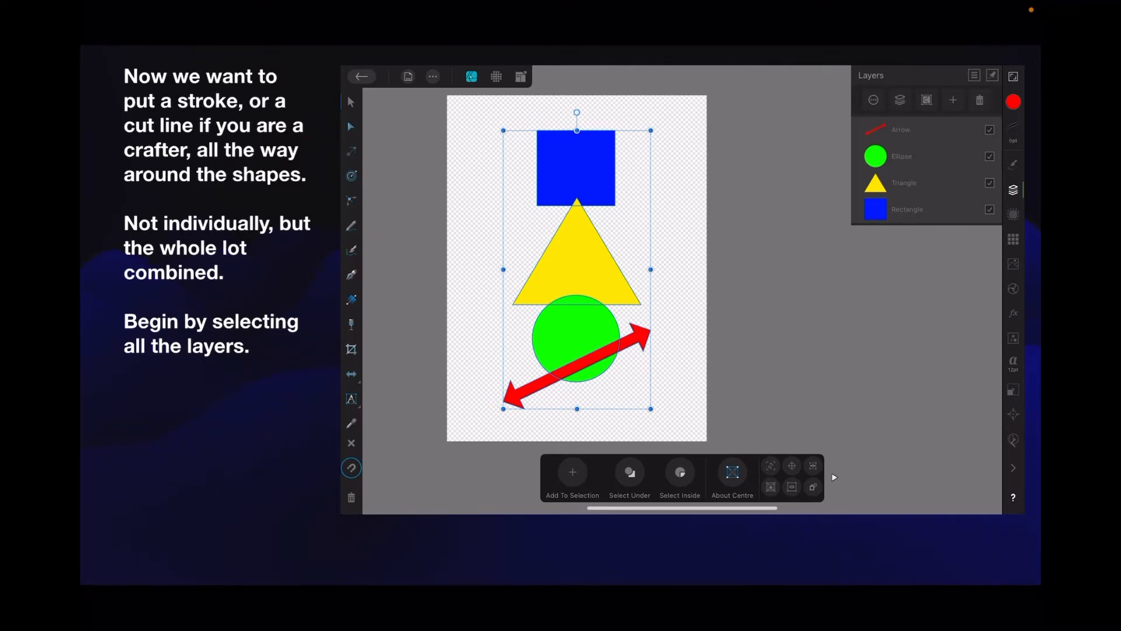
- Duplicate the blue square, yellow triangle, green circle and red arrow from the Edit menu
click(432, 77)
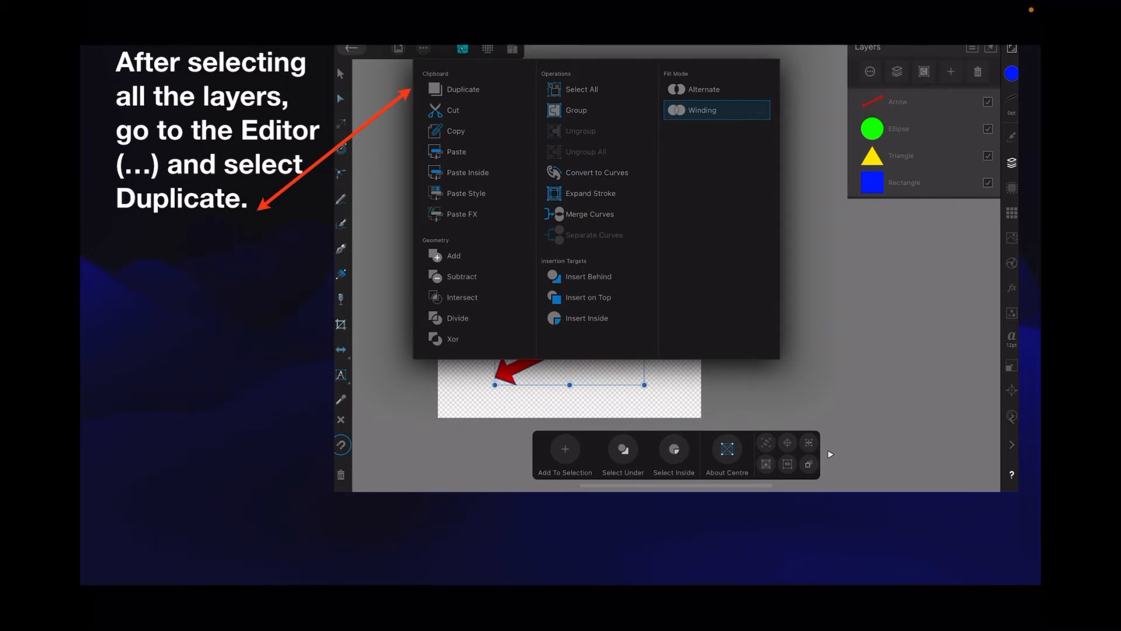
click(462, 89)
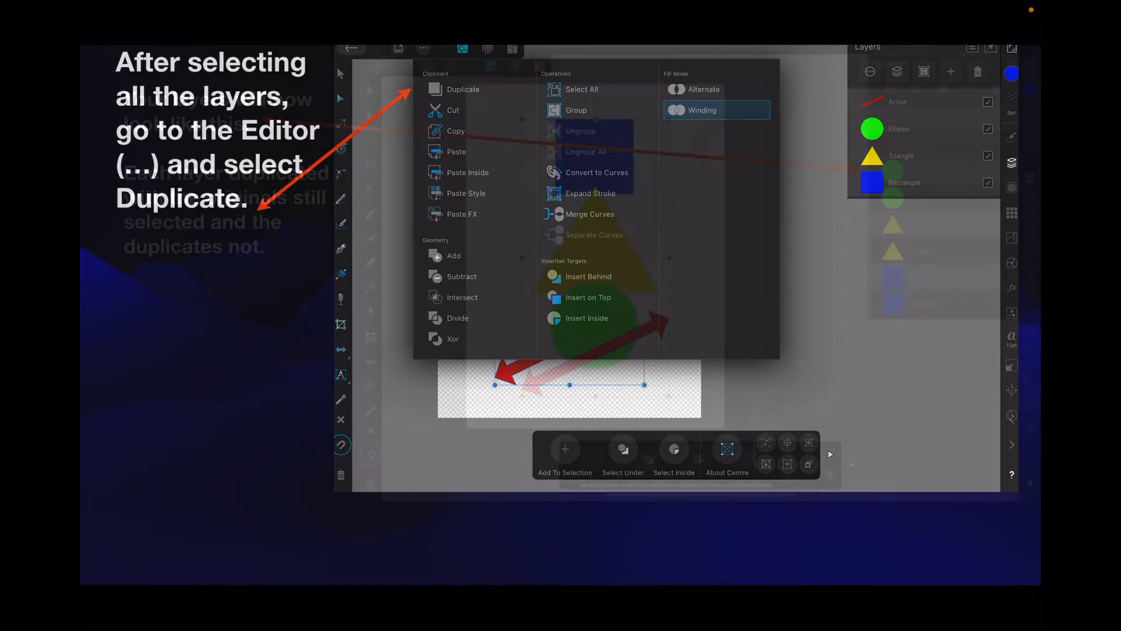
click(461, 88)
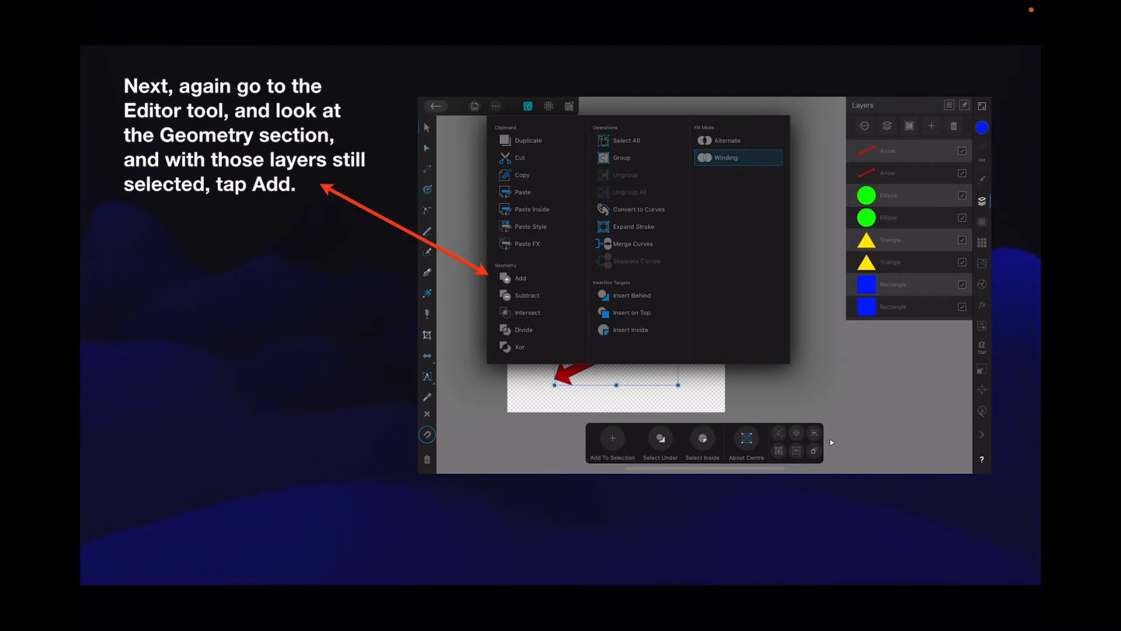
- Apply the Geometry Add operation to merge the four duplicates into one curve
click(519, 278)
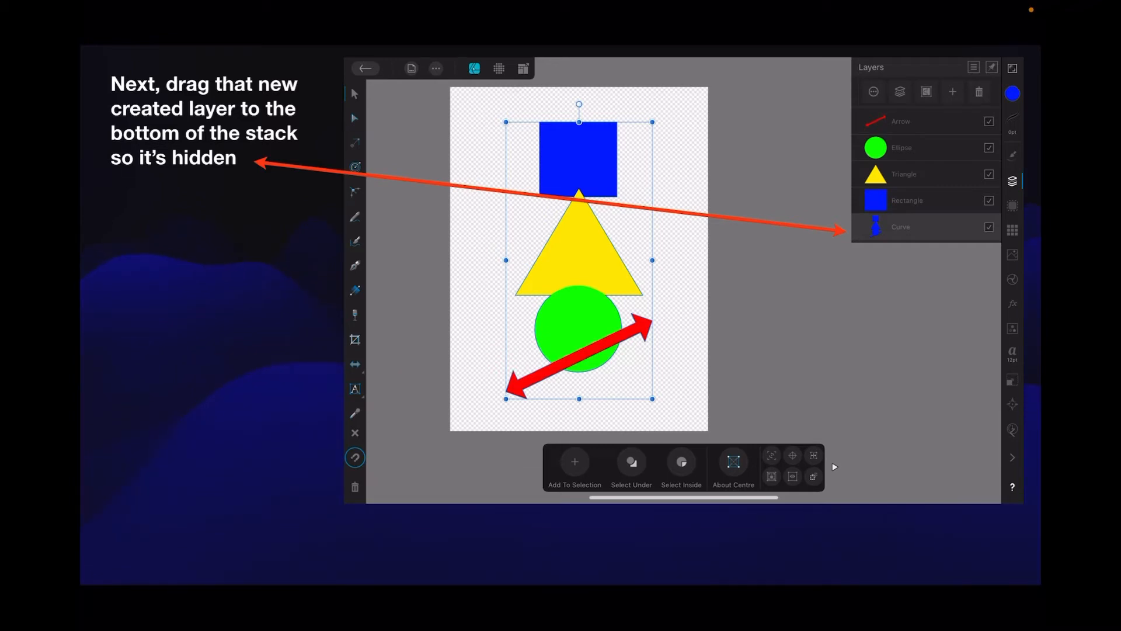
click(1017, 195)
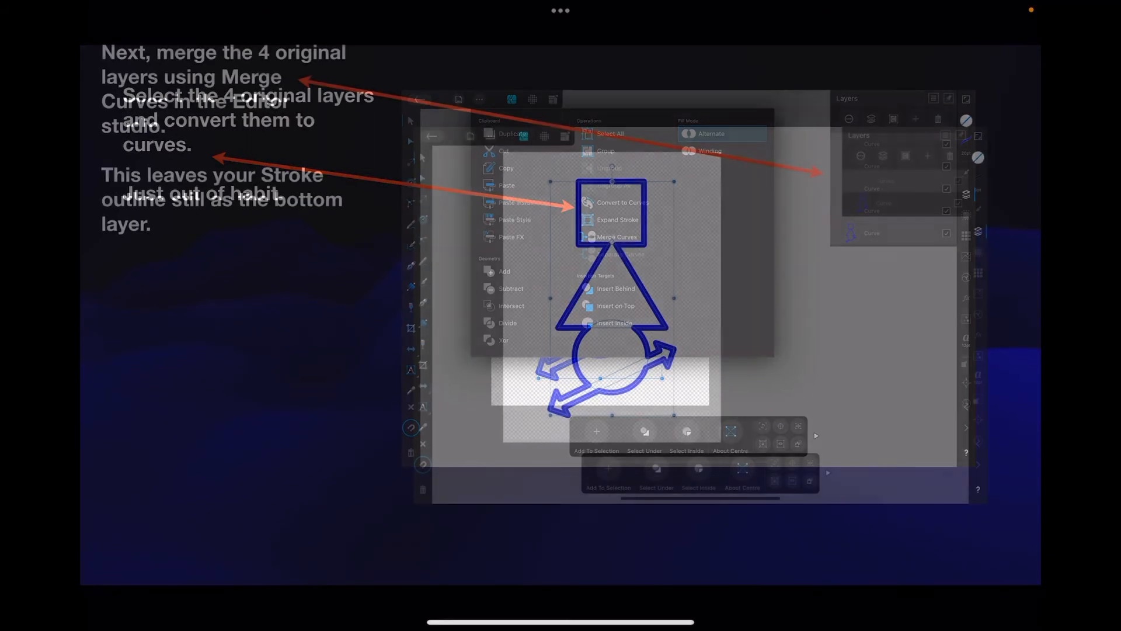
- Apply Merge Curves to the four original shapes, leaving two layers
click(616, 237)
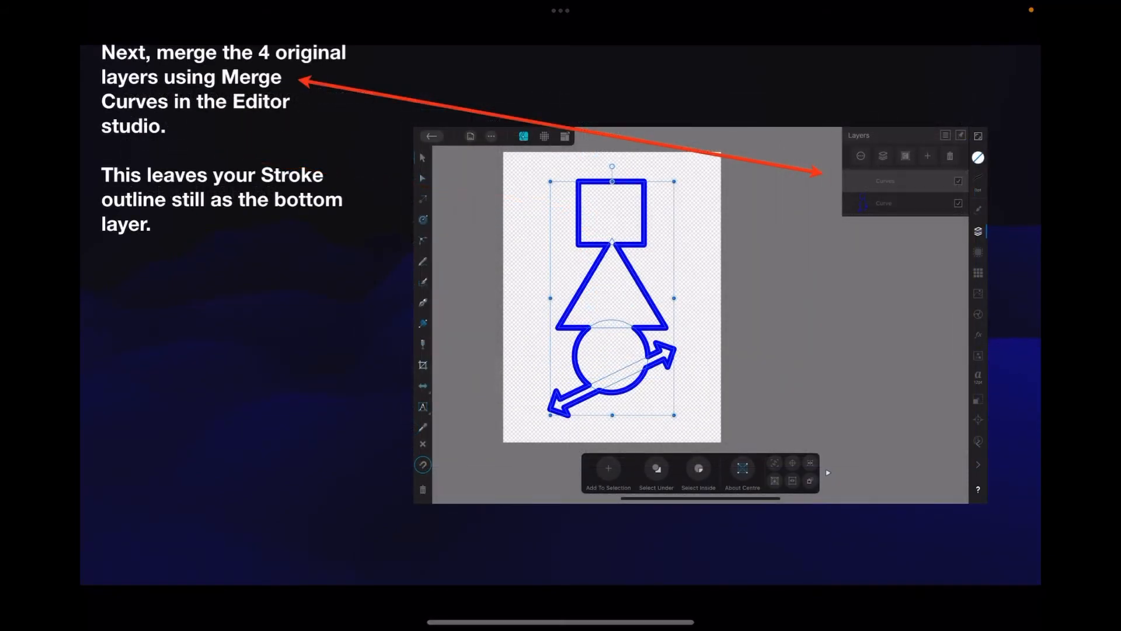